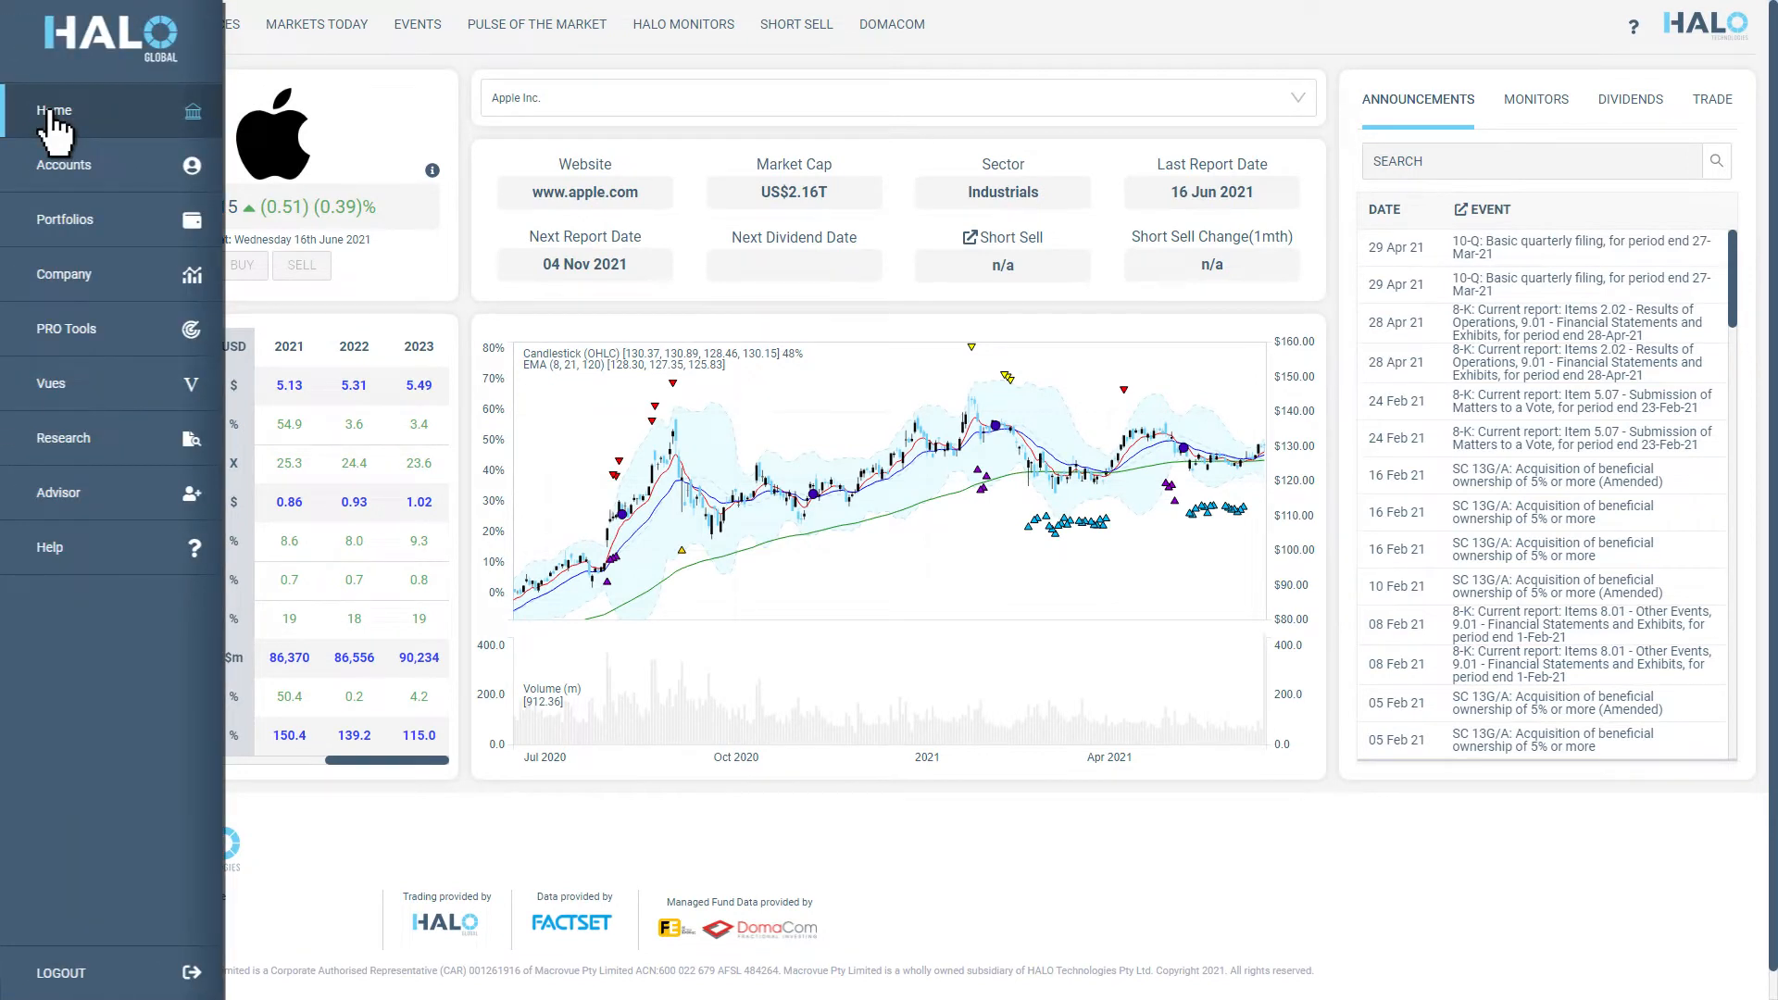
mouse_move(58, 209)
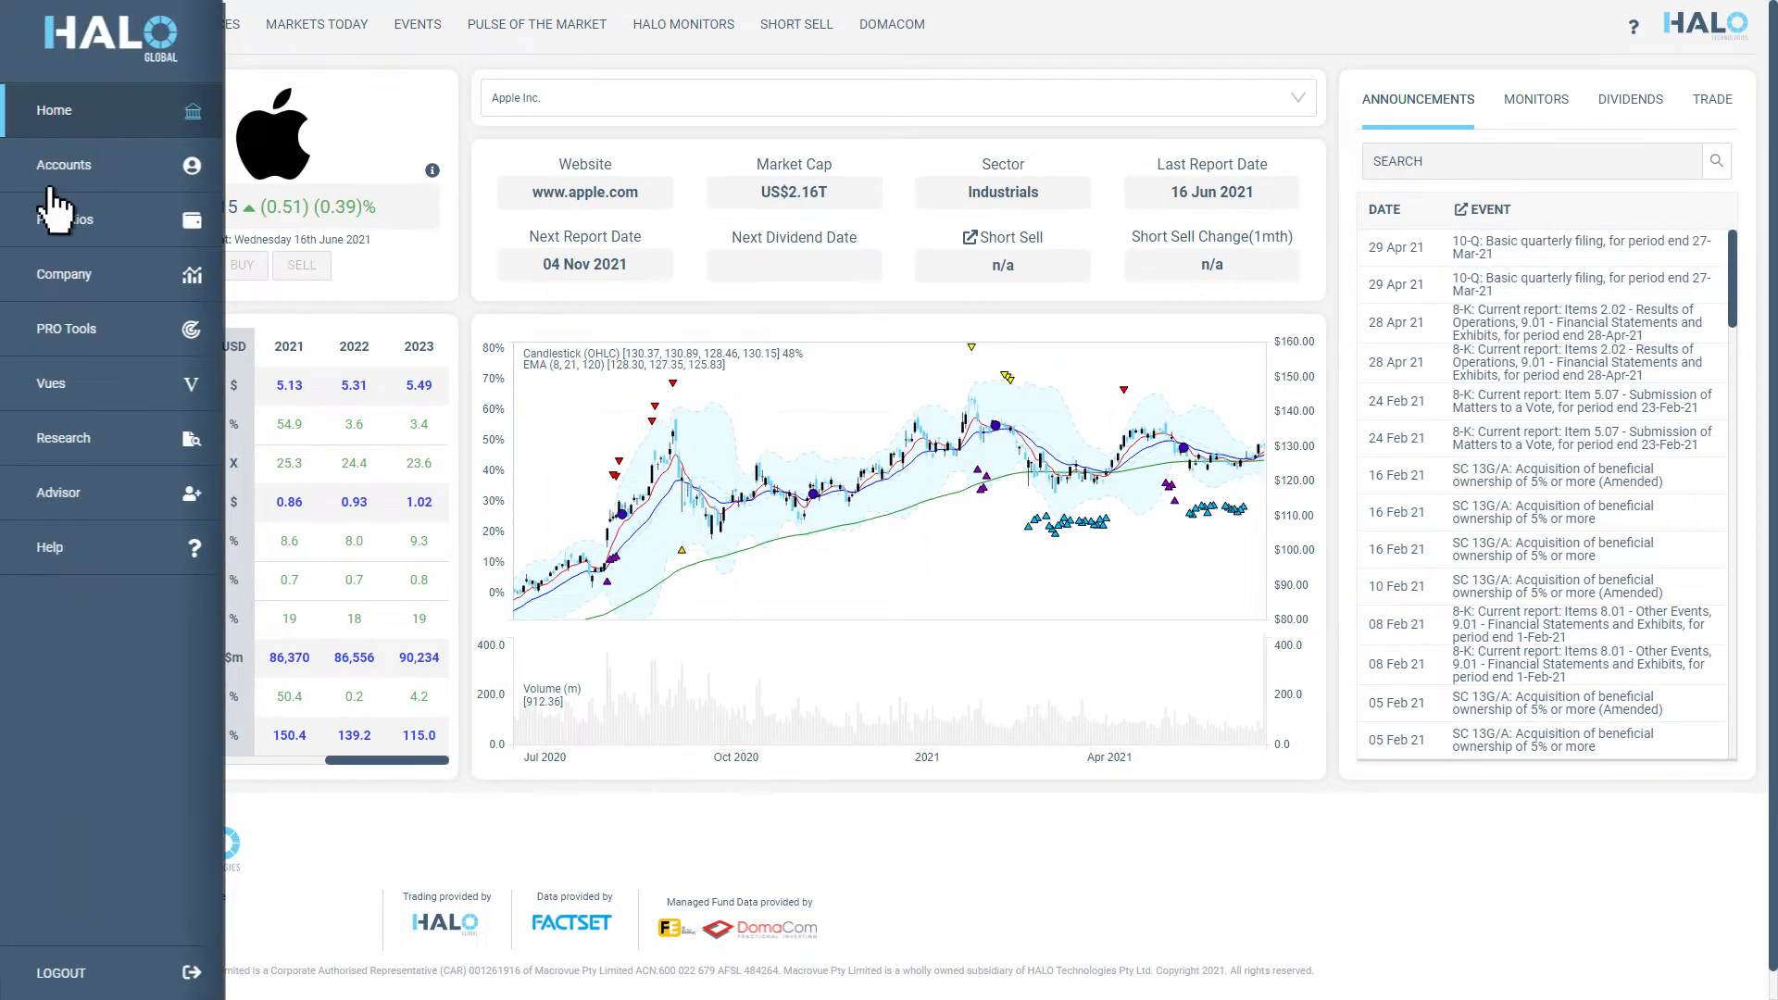
Show the HALO Portfolio Example holdings via the Portfolios section.
click(70, 219)
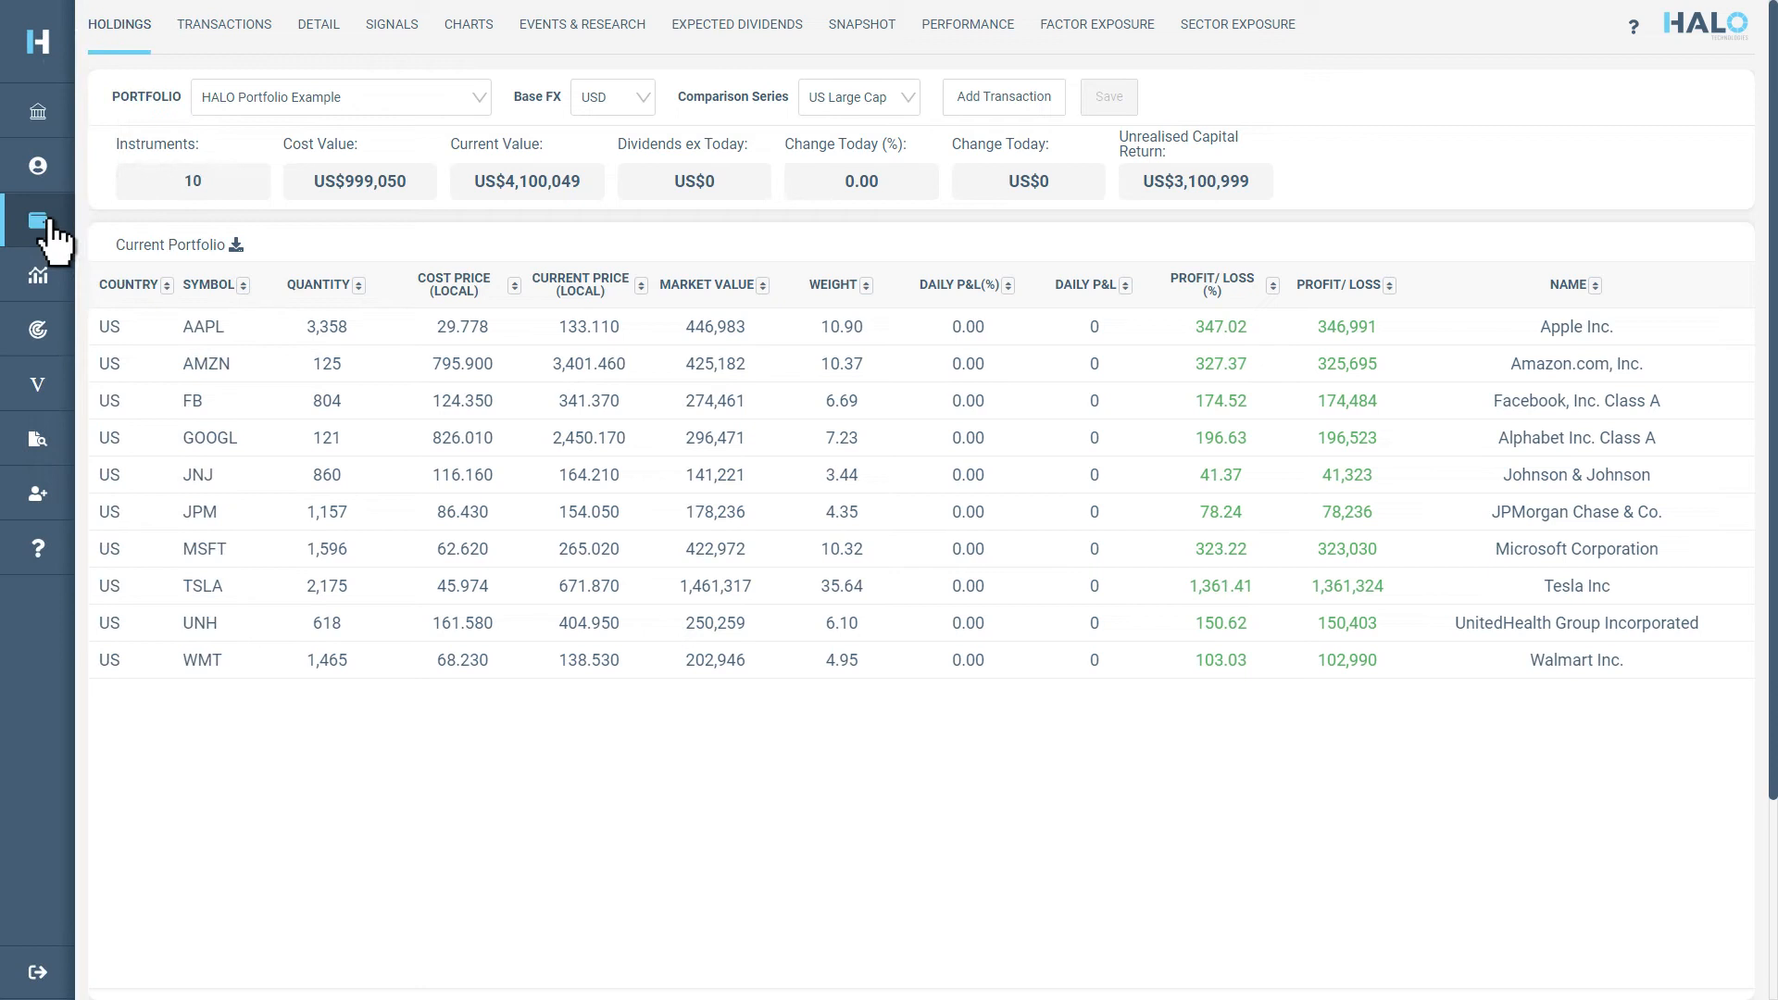
mouse_move(63, 220)
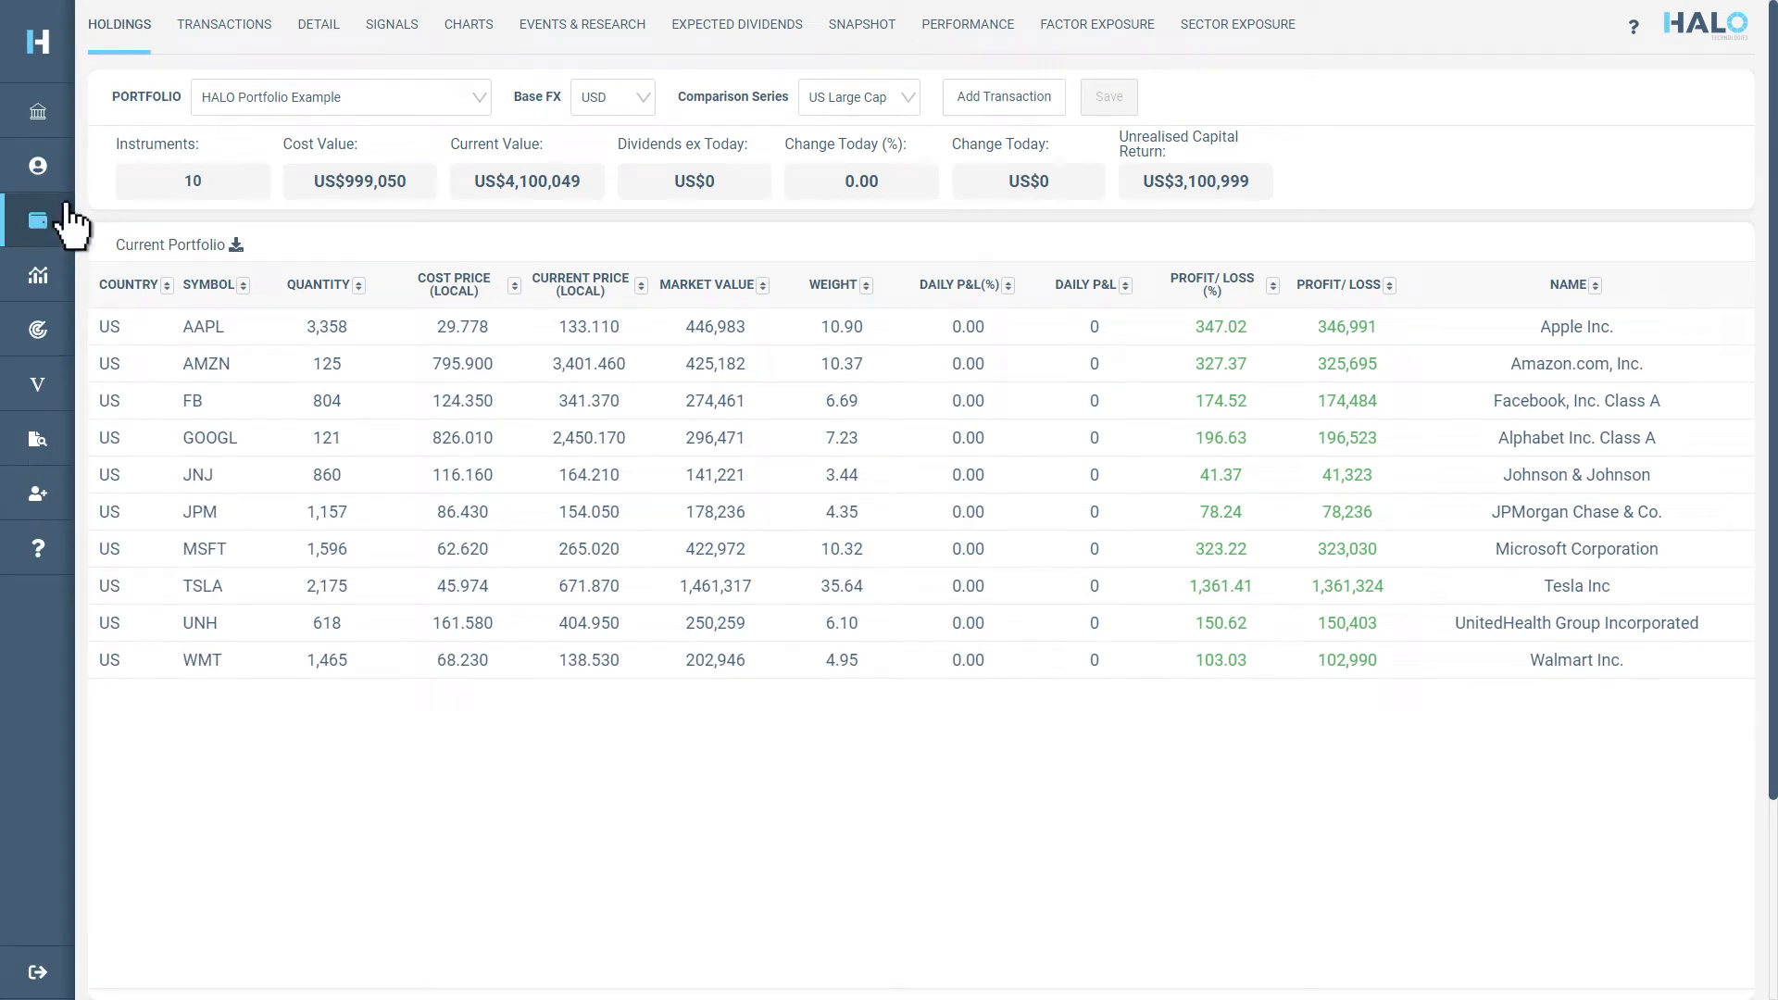
Show the HALO Portfolio Example's transaction records dated 10 Jan 2017.
click(224, 24)
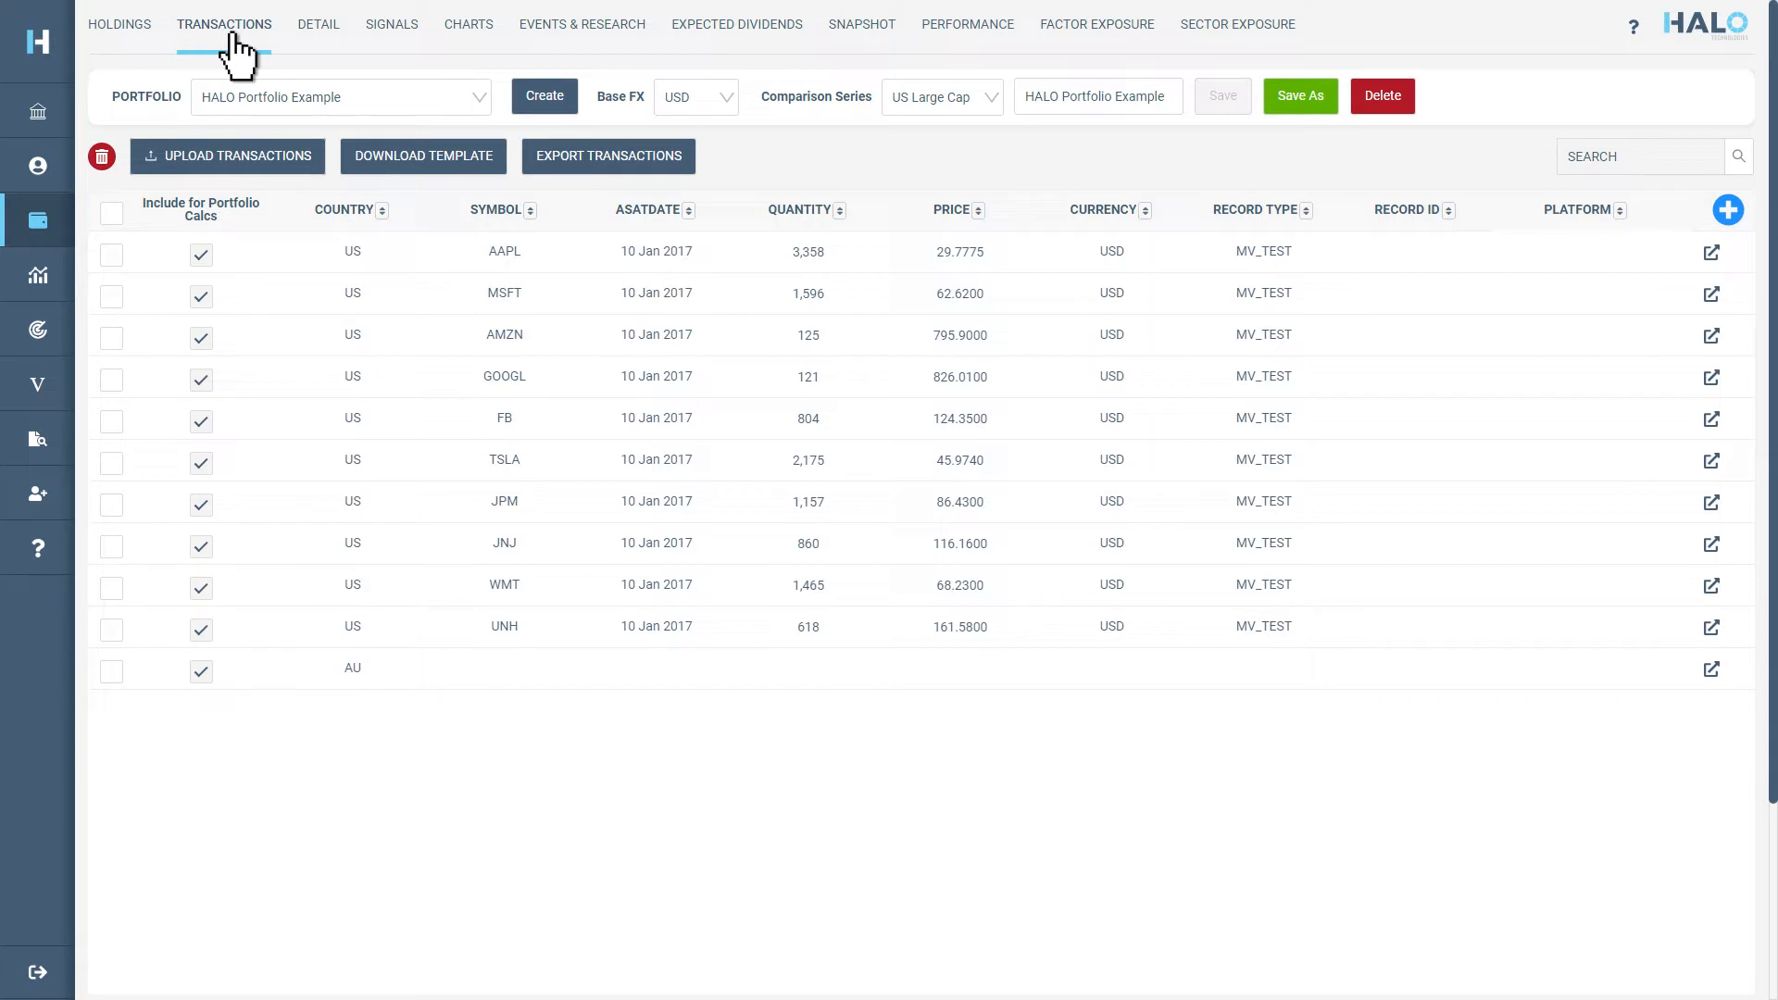
mouse_move(417, 93)
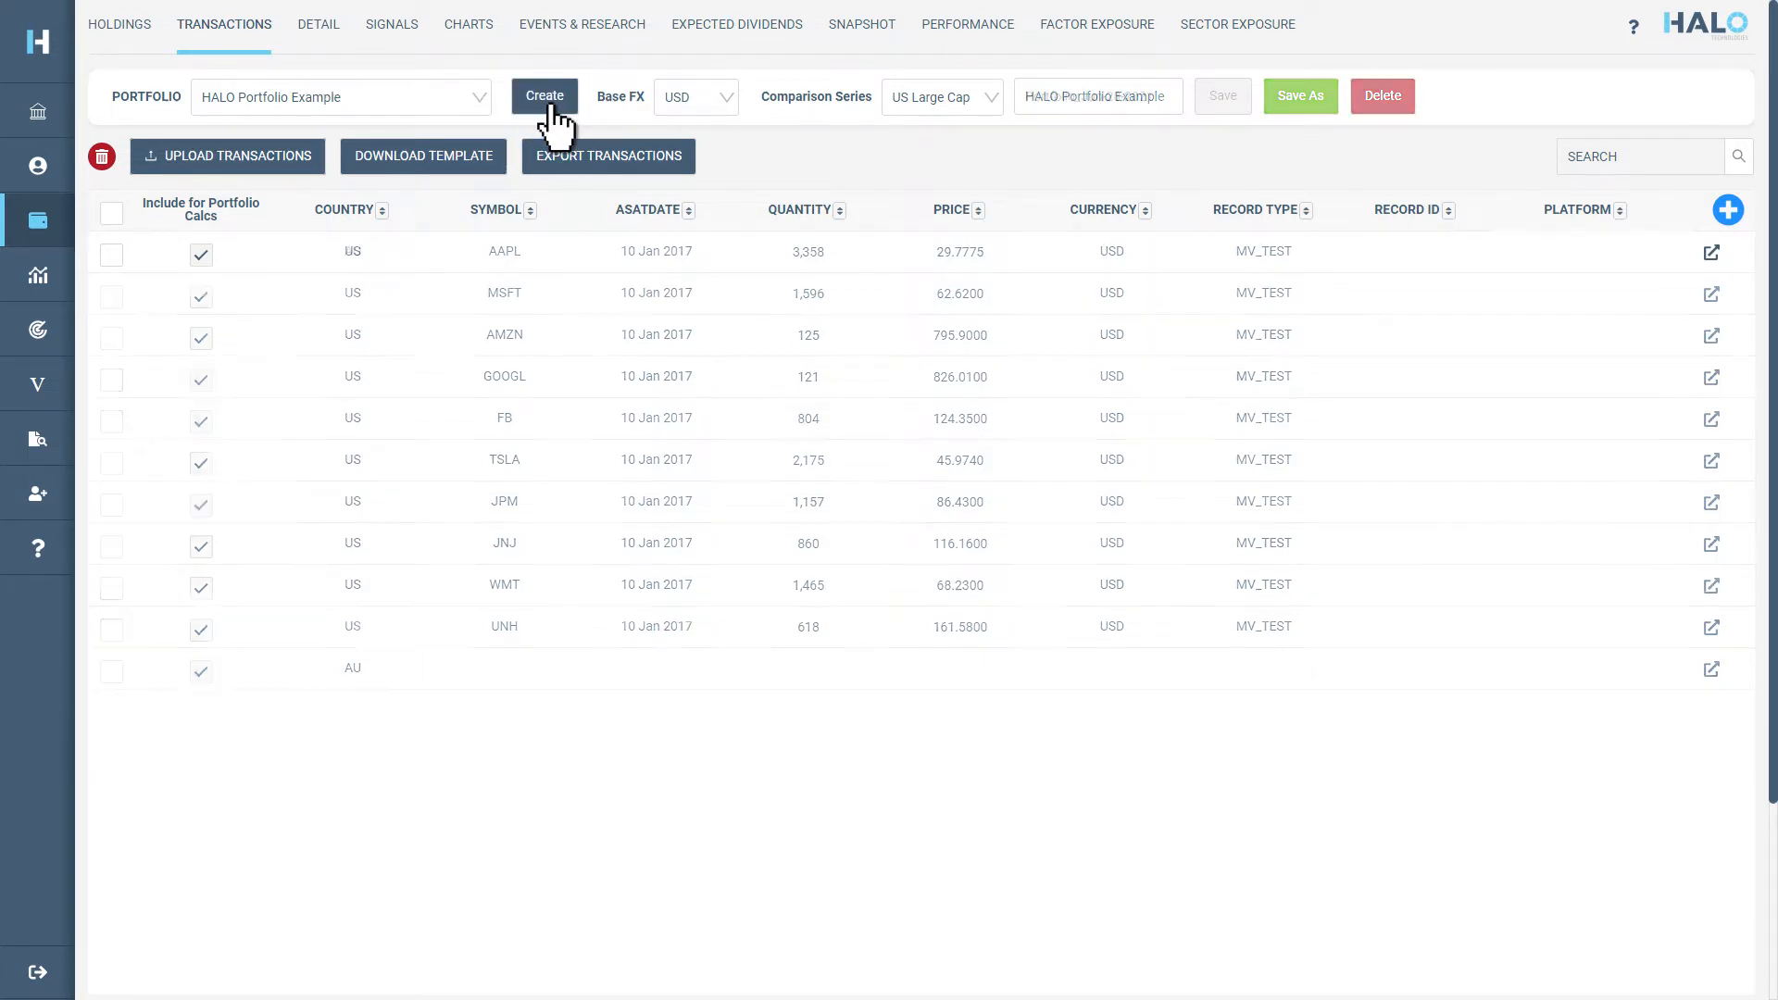
Create a new blank portfolio and download the transaction upload template spreadsheet.
click(544, 95)
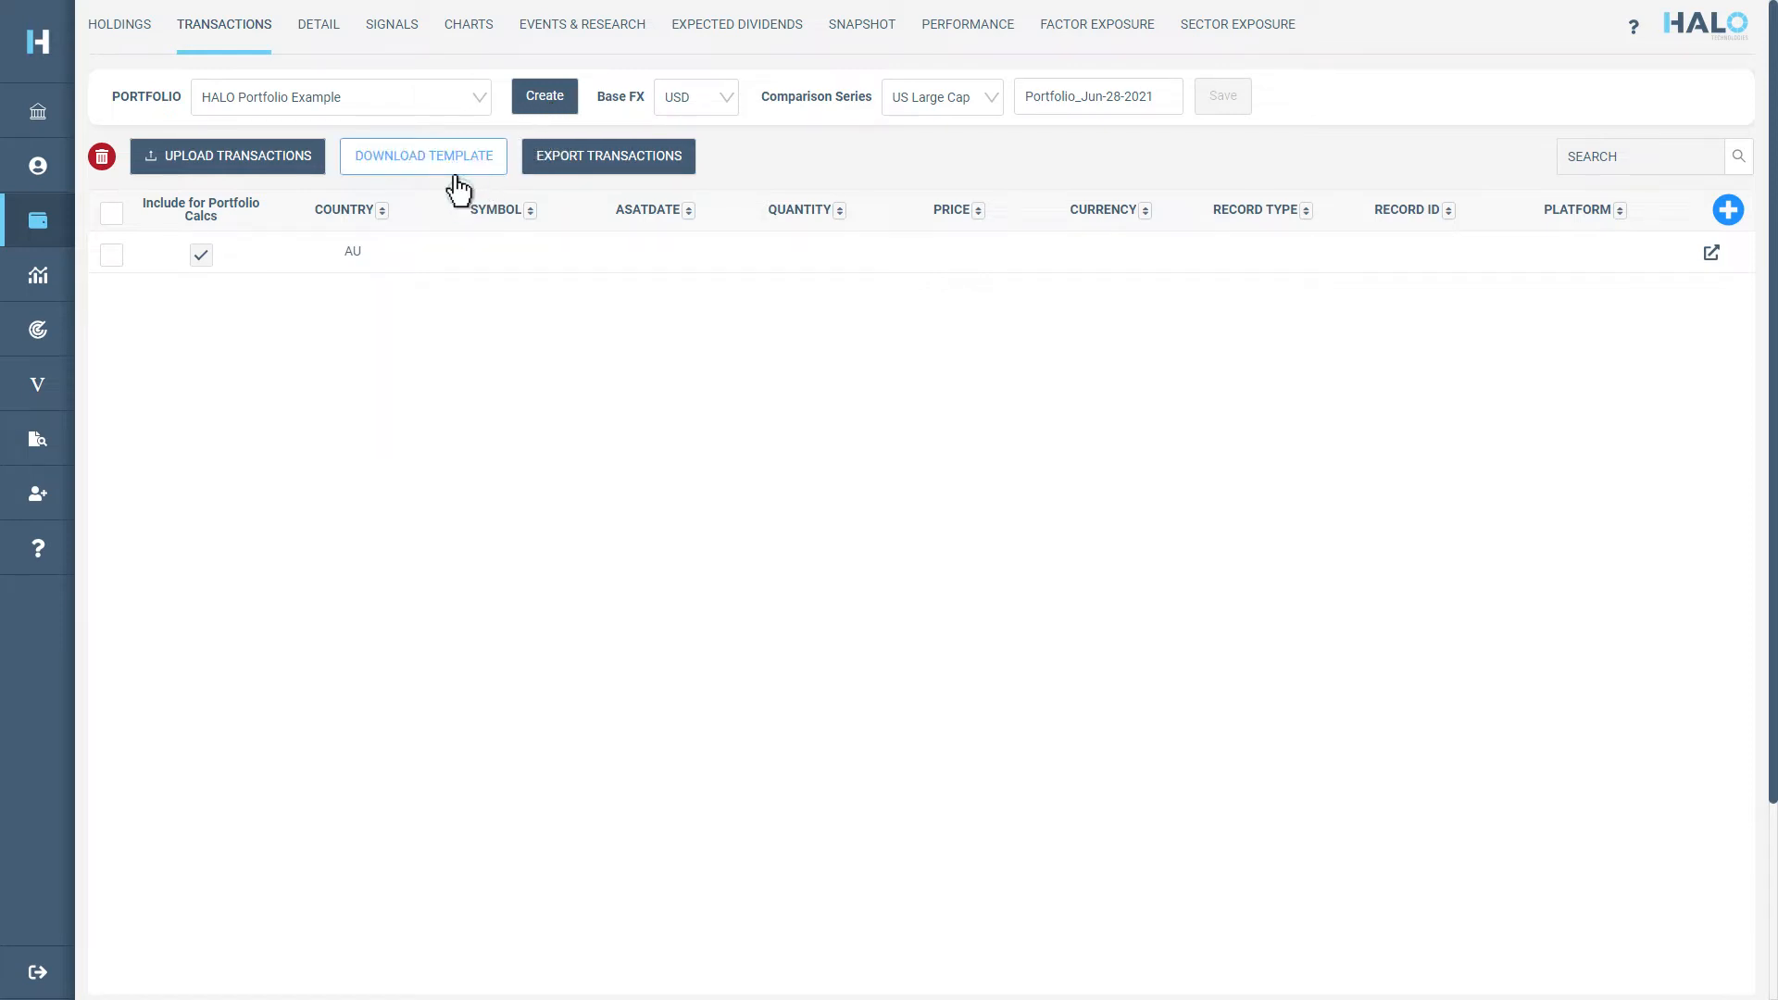
click(422, 155)
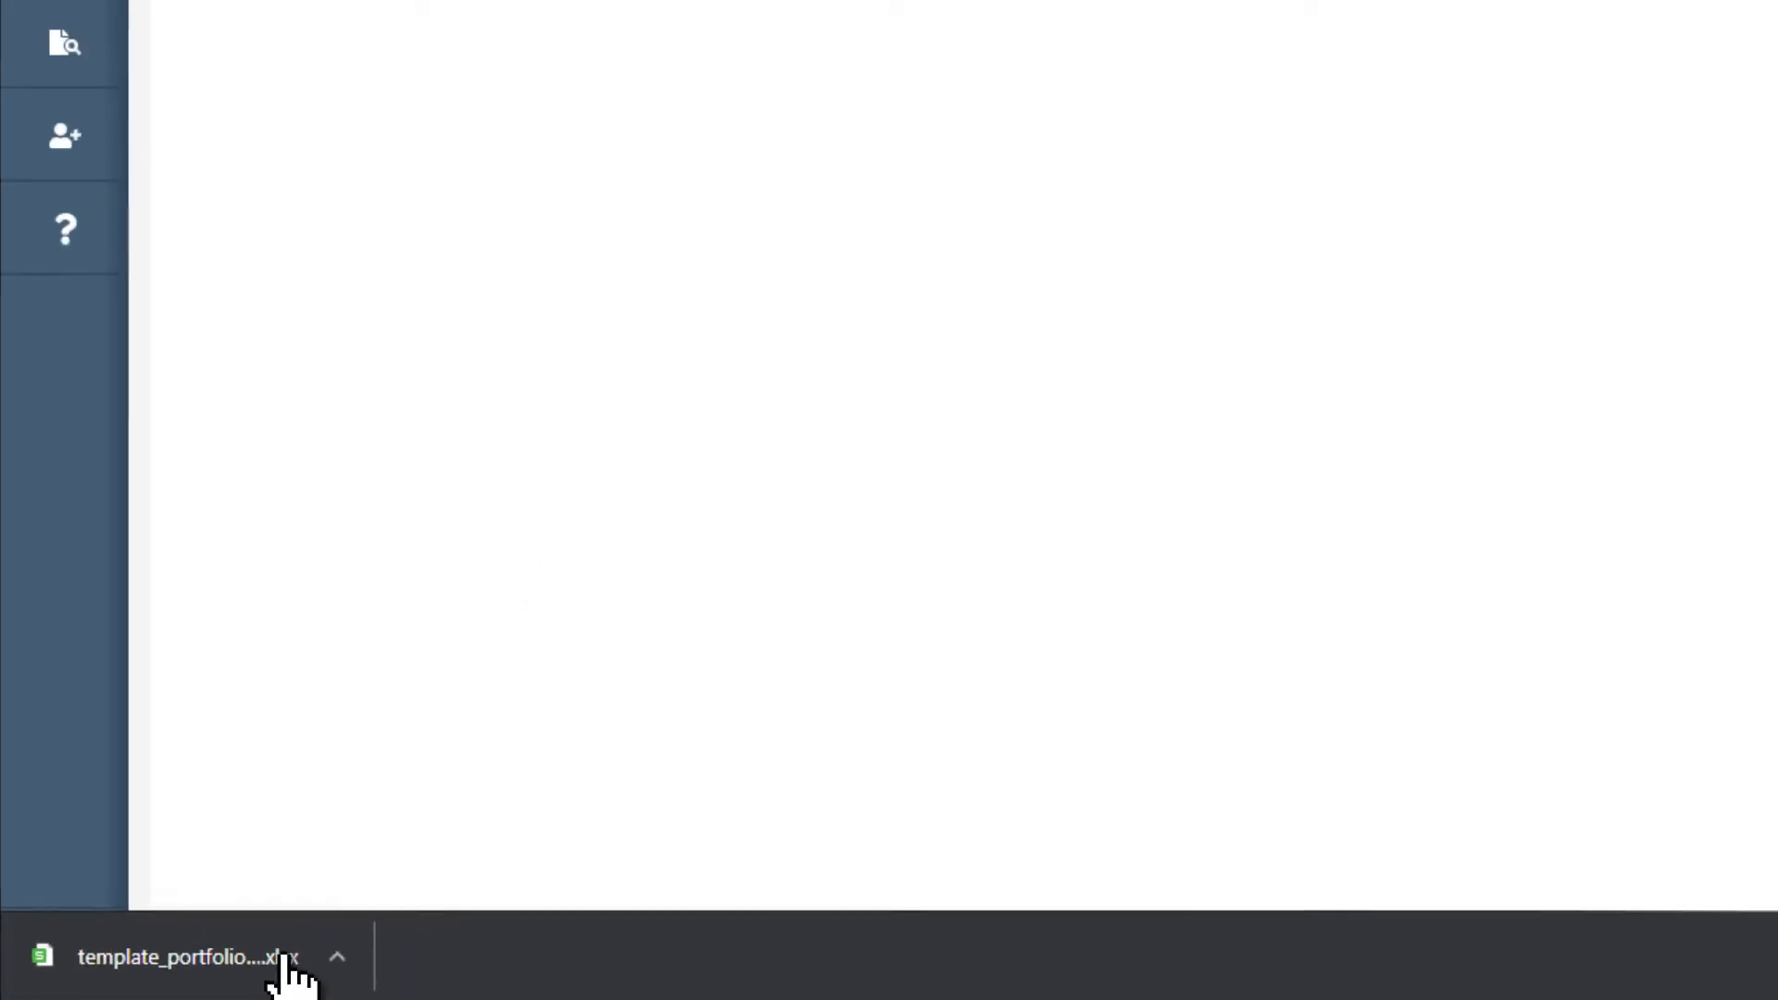
Review the downloaded template_portfolio .xlsx rows (dates, countries, symbols, units, prices) in Excel.
click(171, 955)
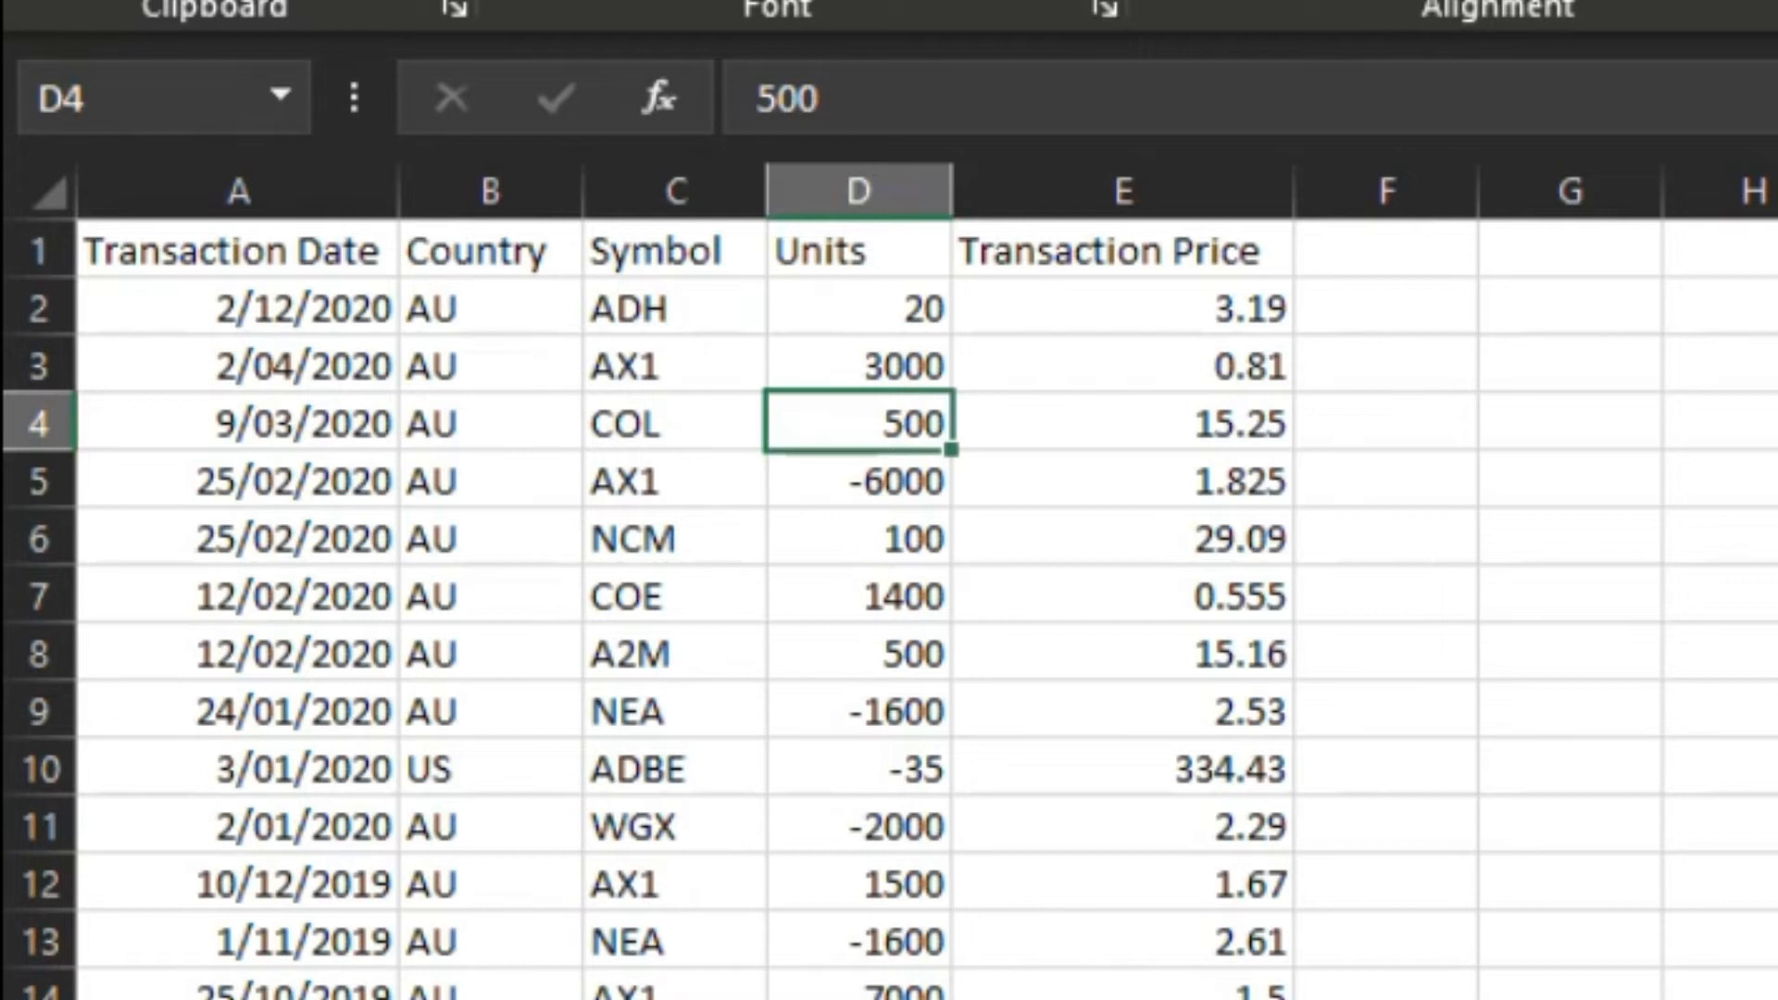
scroll(down, 3)
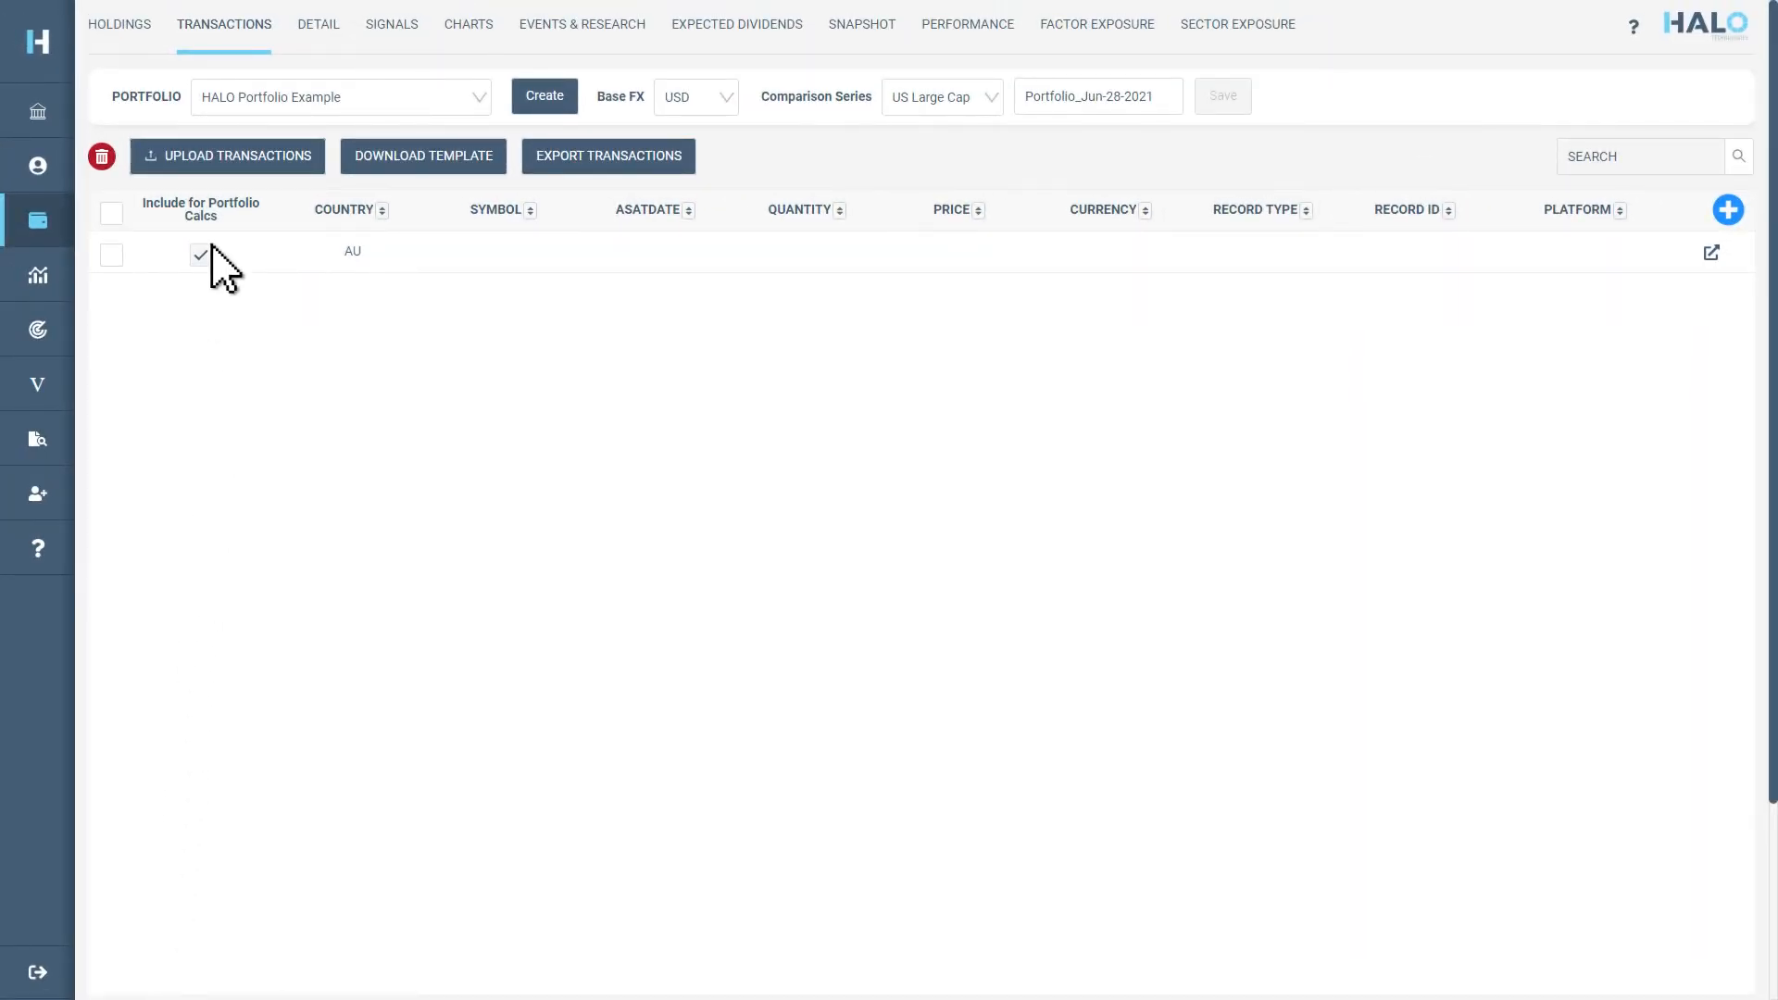
Upload the template_portfolio .xlsx file as the new portfolio's transactions.
click(226, 156)
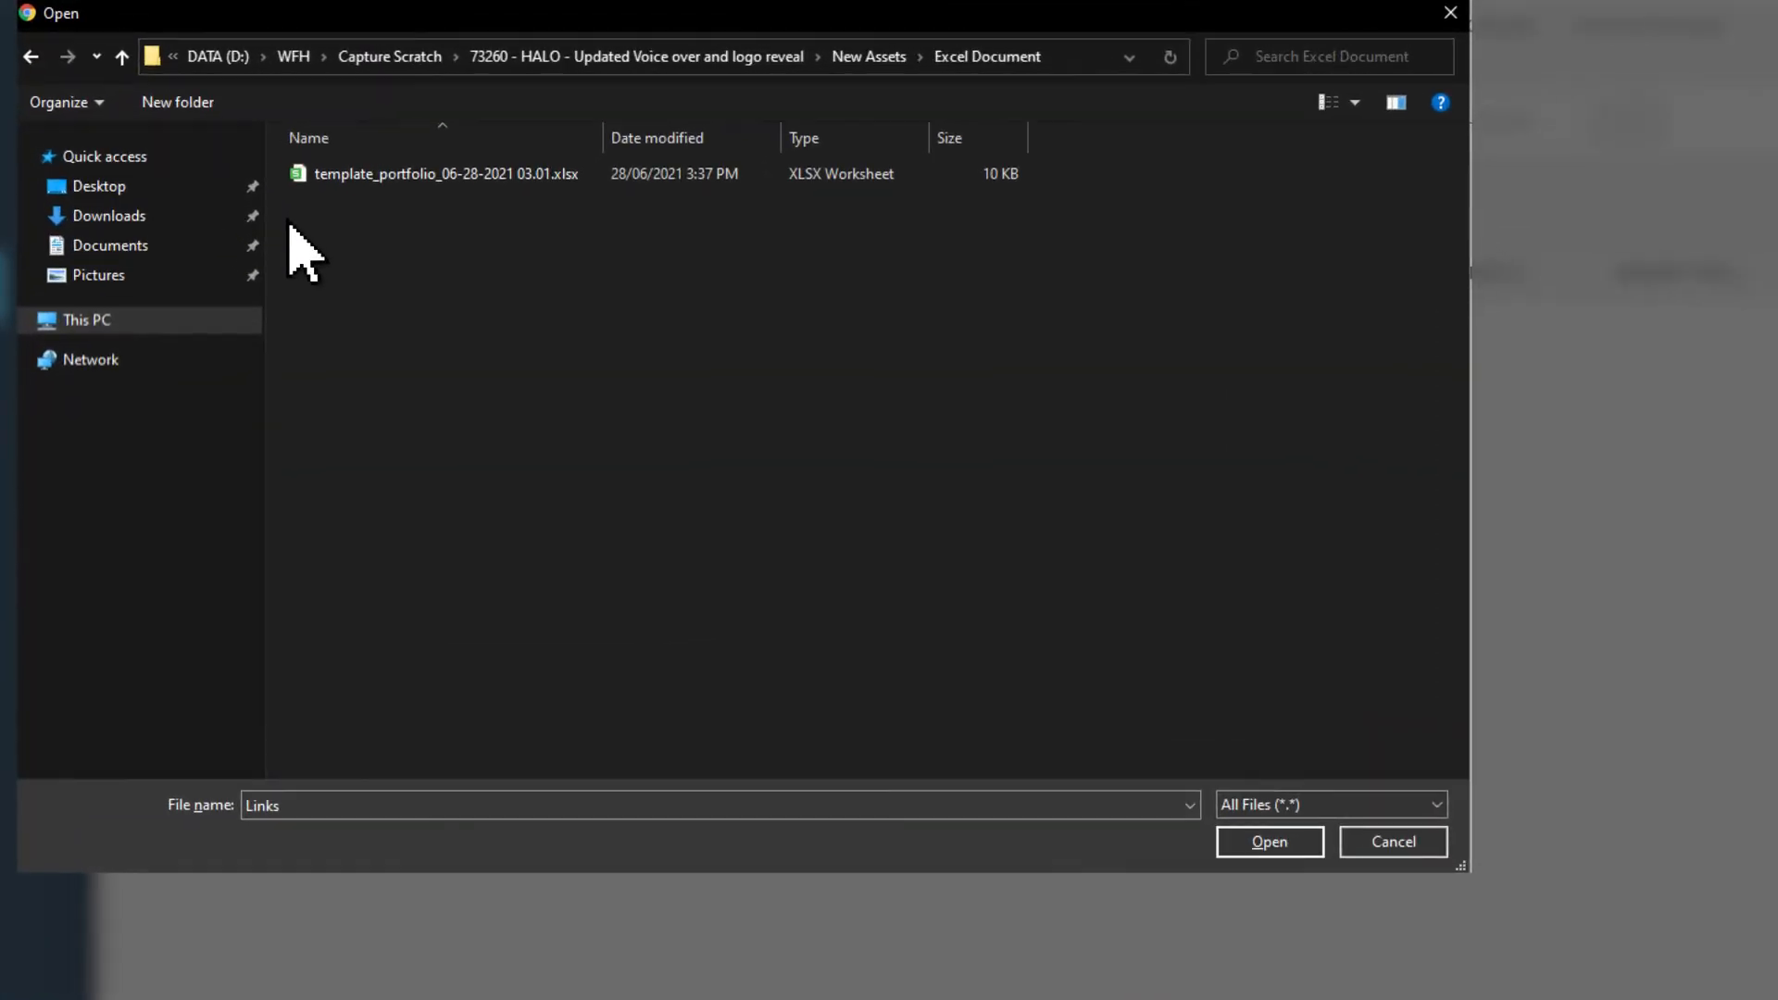
click(446, 174)
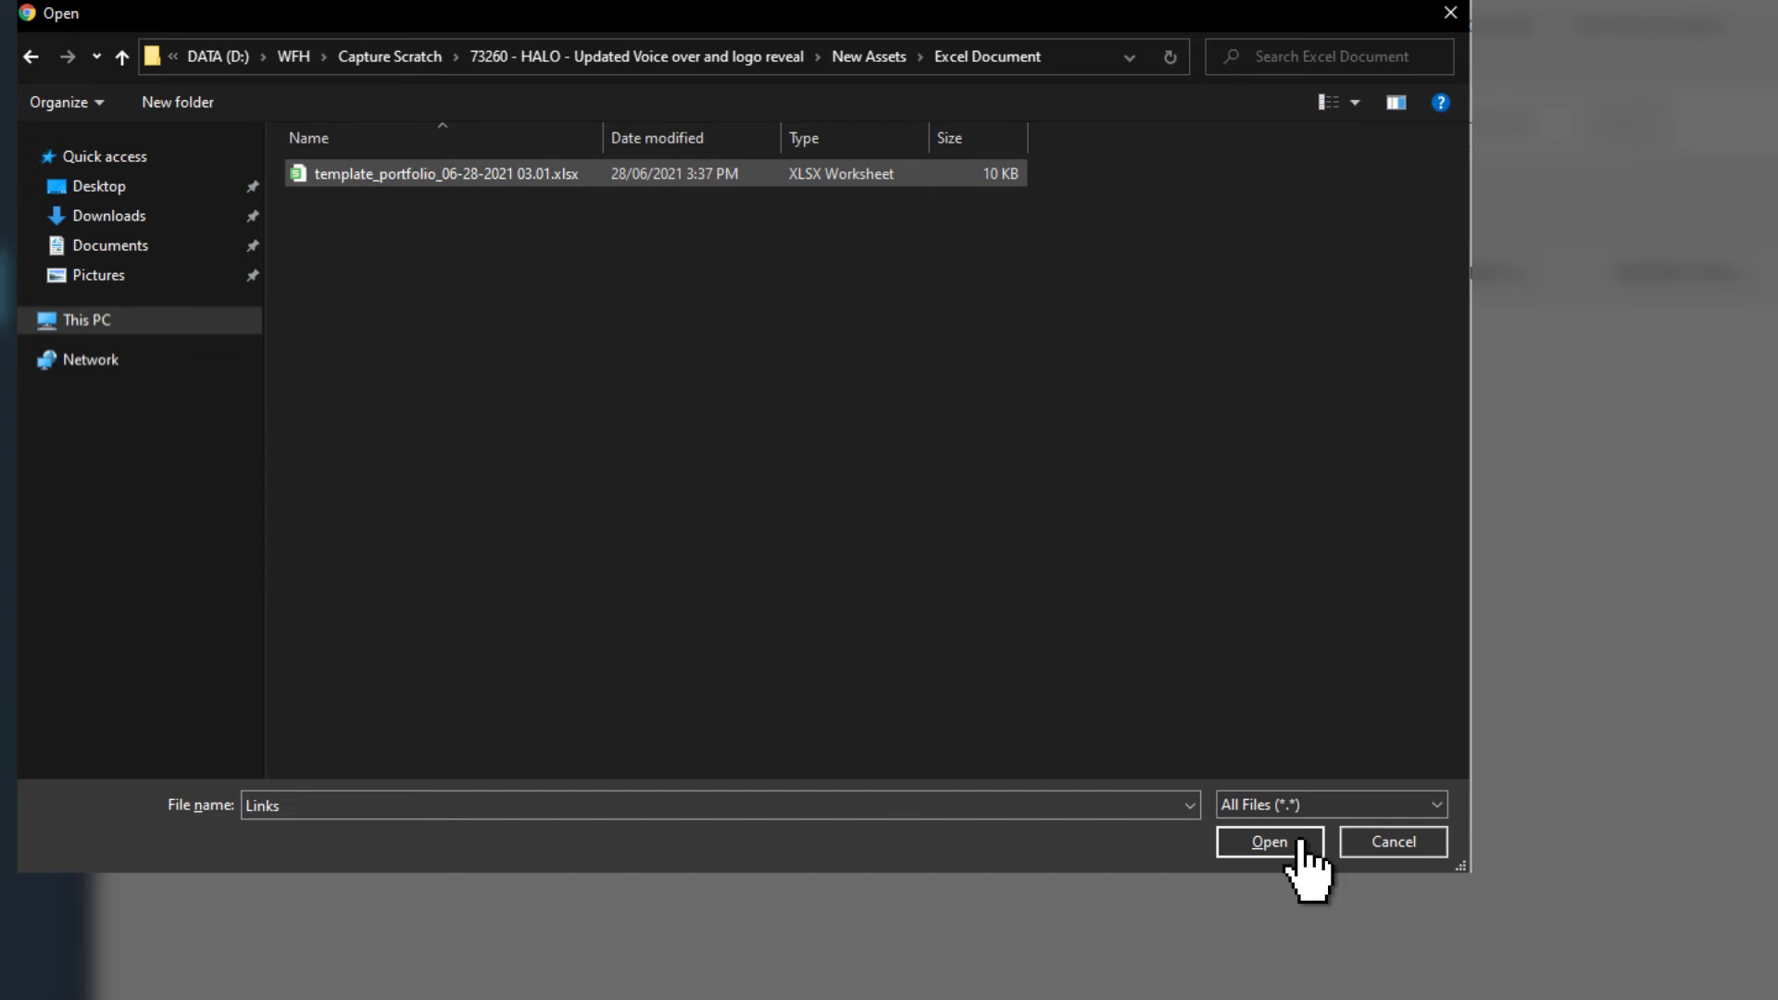
click(1269, 840)
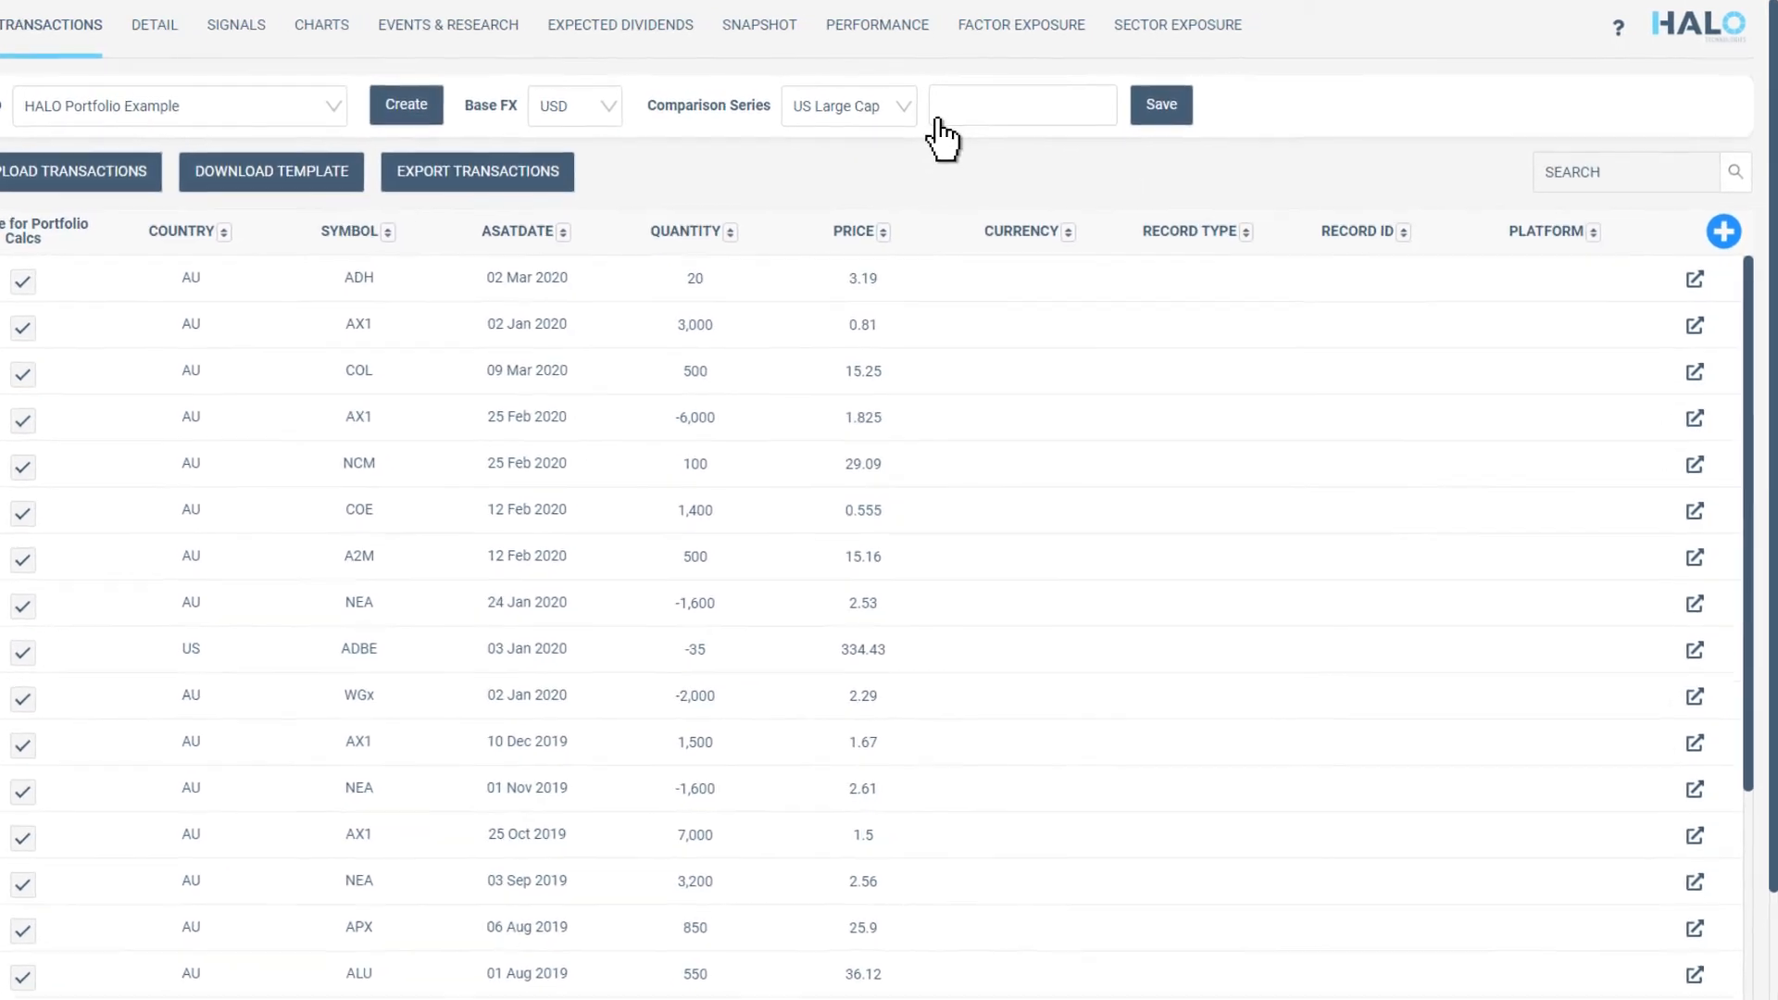
Save the portfolio as 'Portfolio Video Example' and find it in the Portfolio dropdown.
text(Portfolio Video Example)
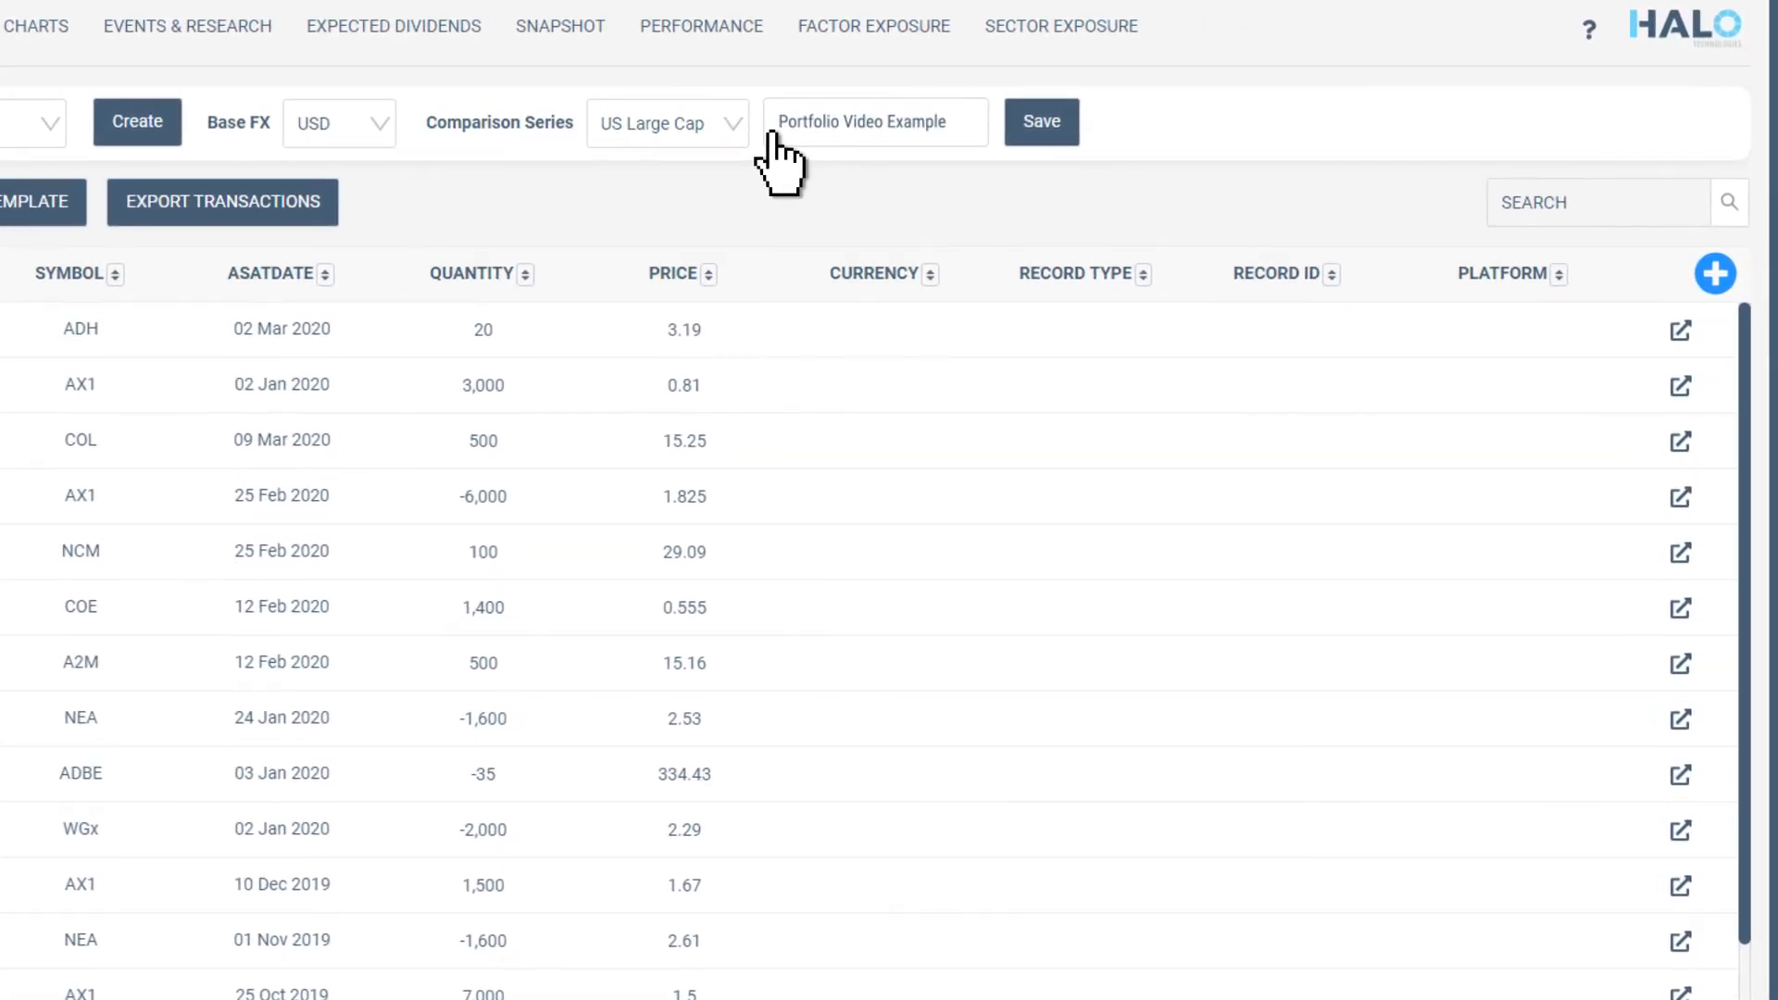
click(876, 122)
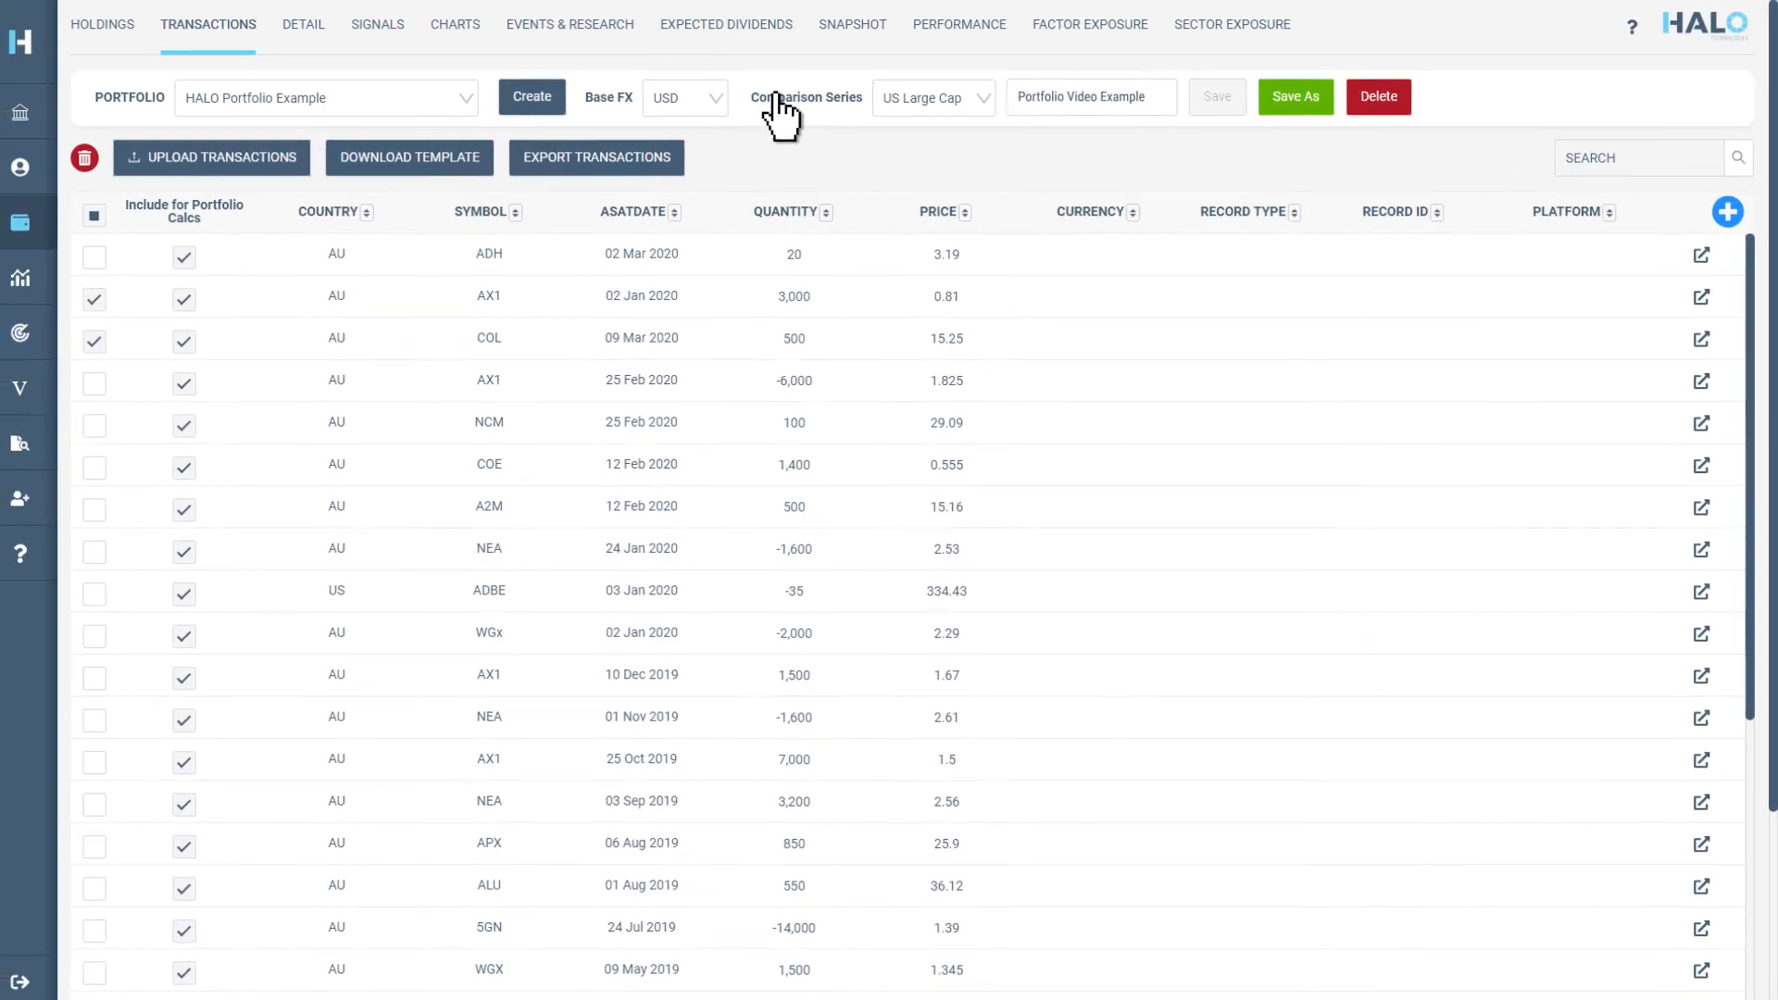
click(326, 96)
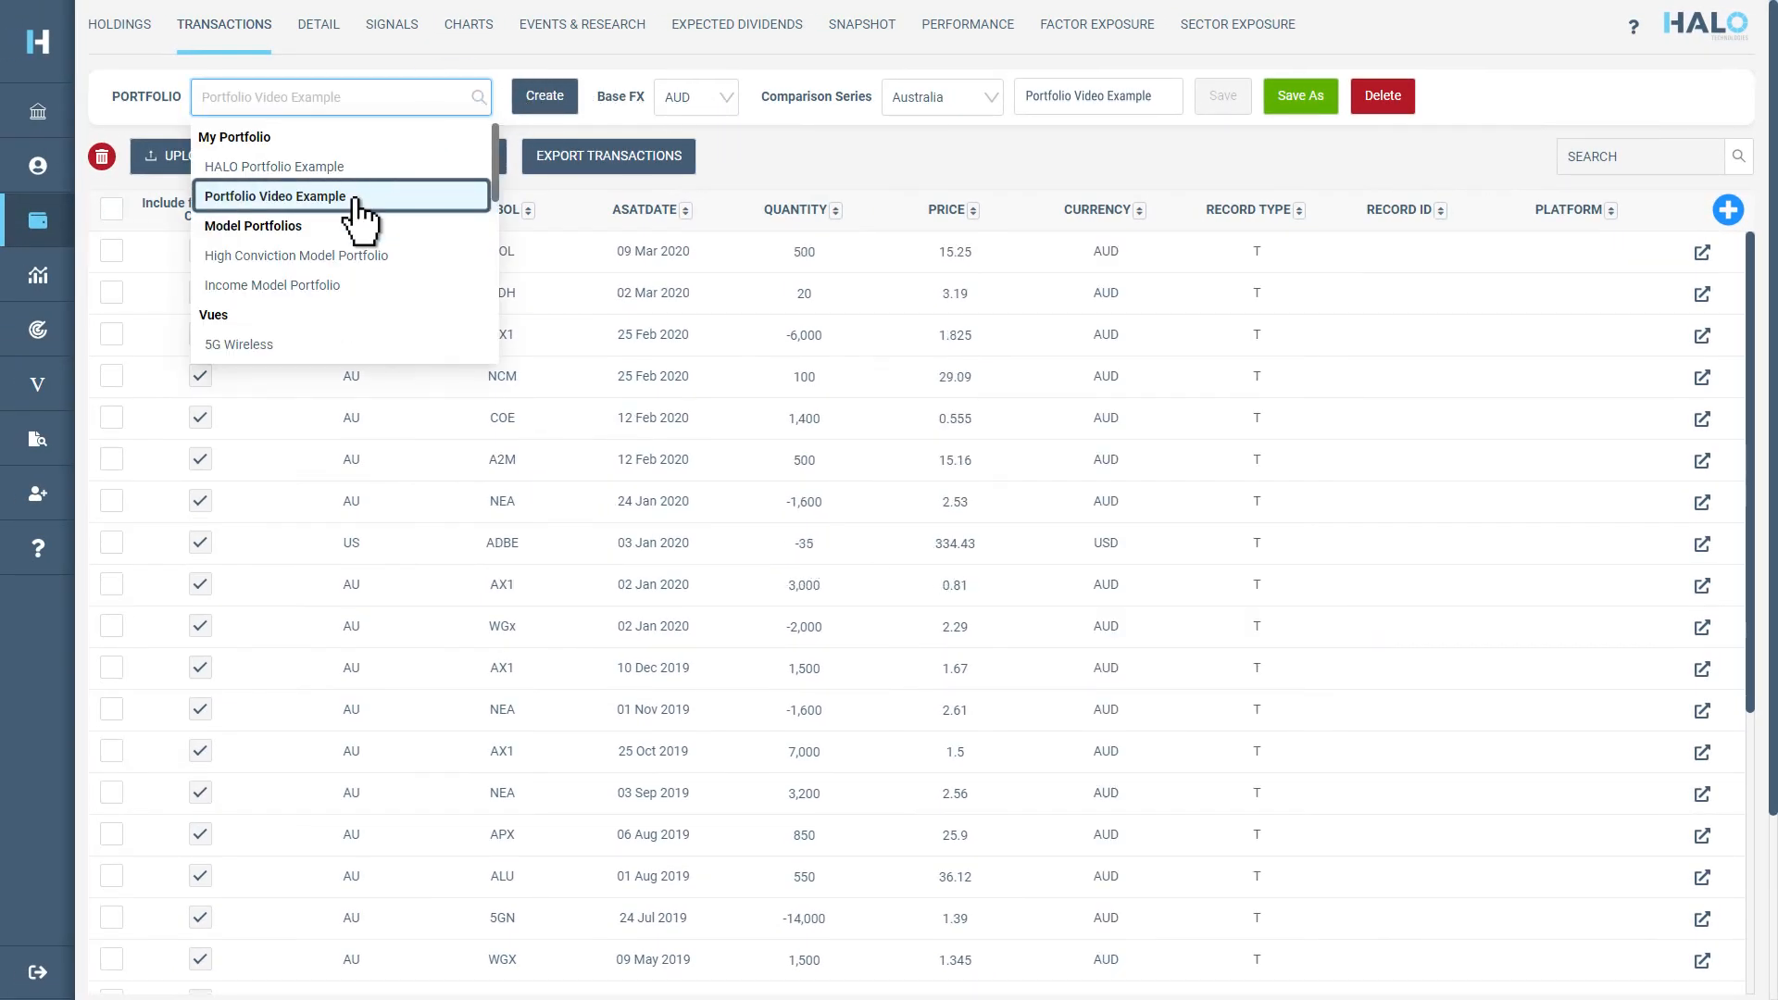